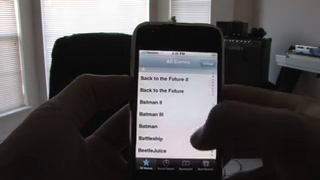
scroll(down, 3)
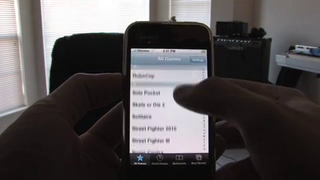
scroll(down, 3)
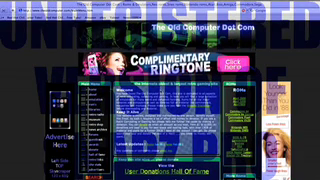
scroll(down, 3)
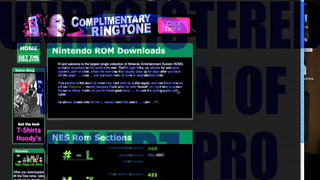
scroll(down, 3)
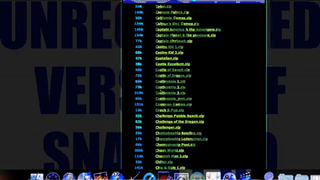
scroll(down, 3)
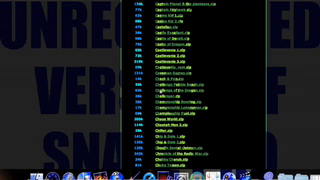